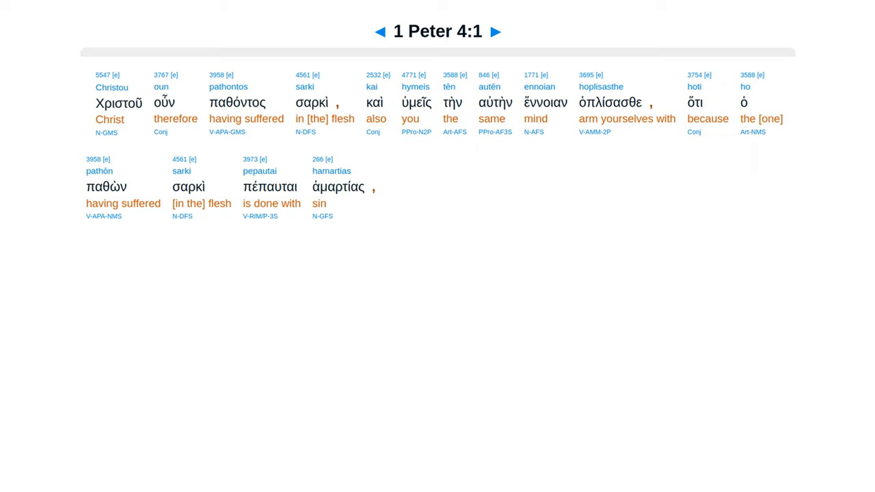
Step: Step through verses 4:2, 4:3 and 4:4 to reach the interlinear of 1 Peter 4:5
{"action": "left_click", "coordinate": [496, 31]}
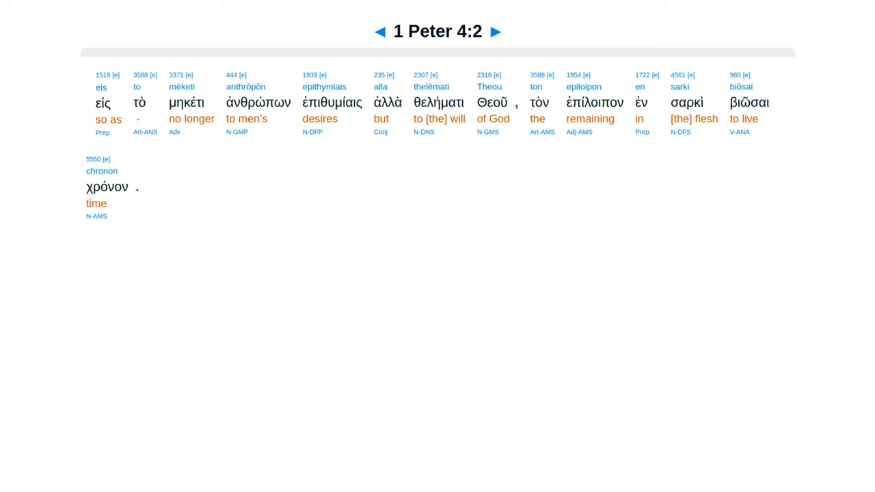
{"action": "left_click", "coordinate": [495, 31]}
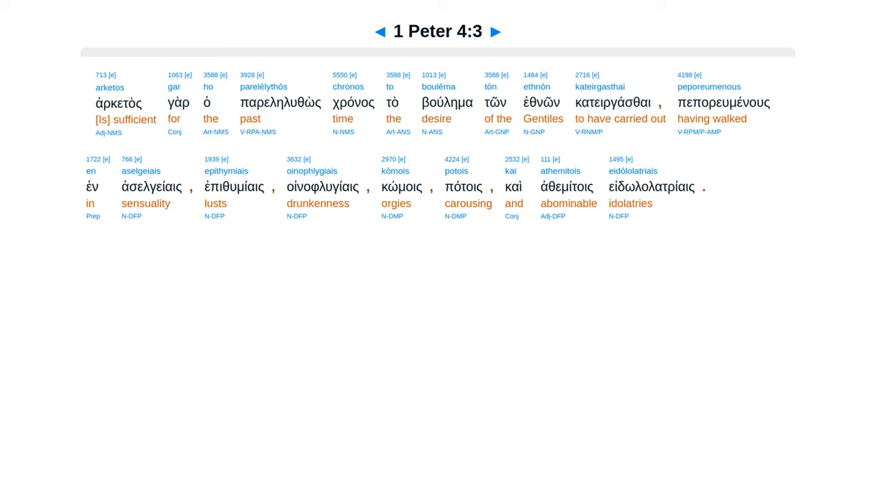
{"action": "left_click", "coordinate": [496, 31]}
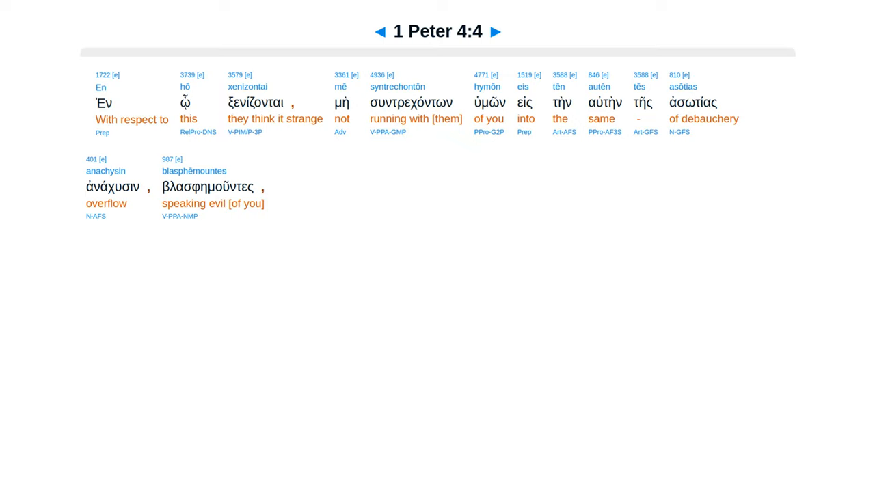
{"action": "left_click", "coordinate": [495, 31]}
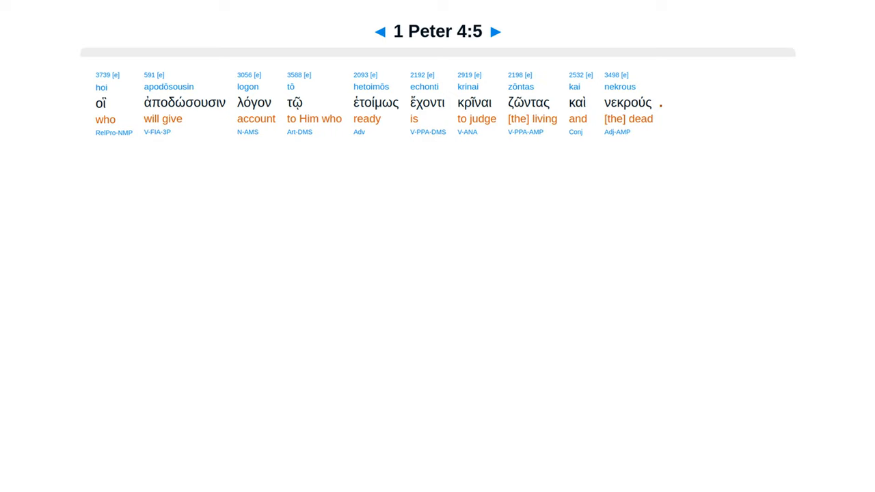
Step: Advance through verses 4:6 to 4:9 to reach 1 Peter 4:10
{"action": "left_click", "coordinate": [495, 31]}
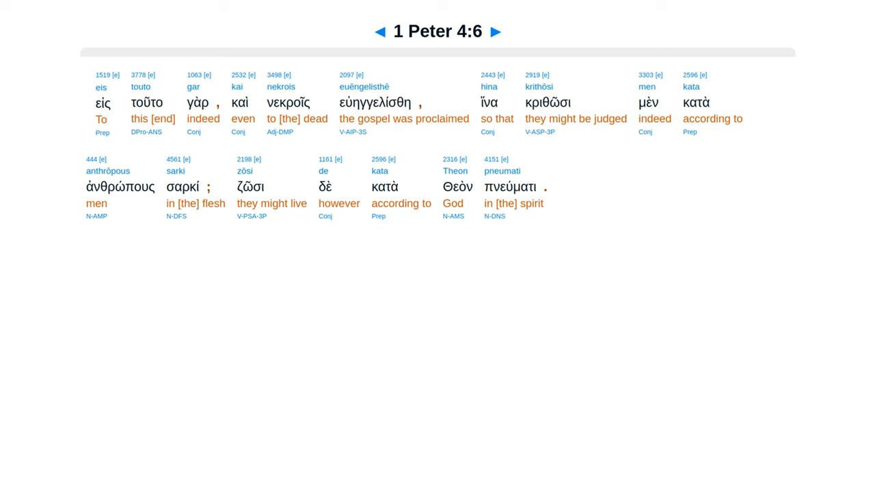
{"action": "left_click", "coordinate": [495, 32]}
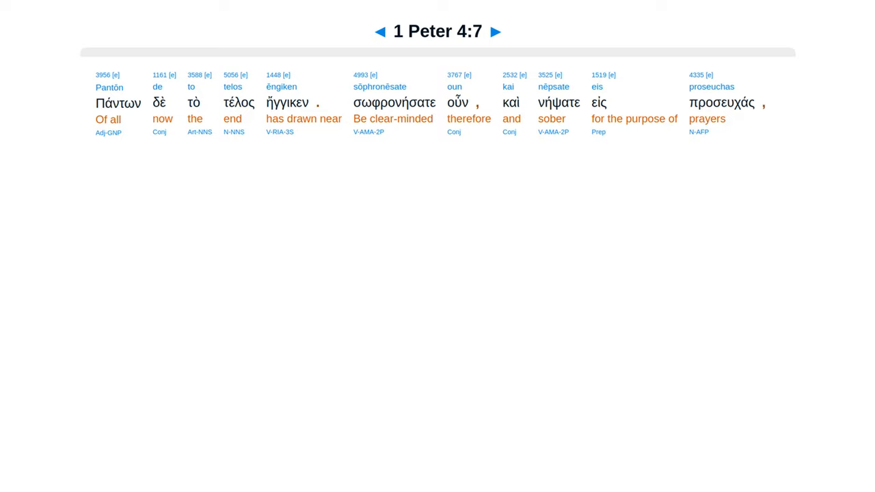
{"action": "left_click", "coordinate": [496, 31]}
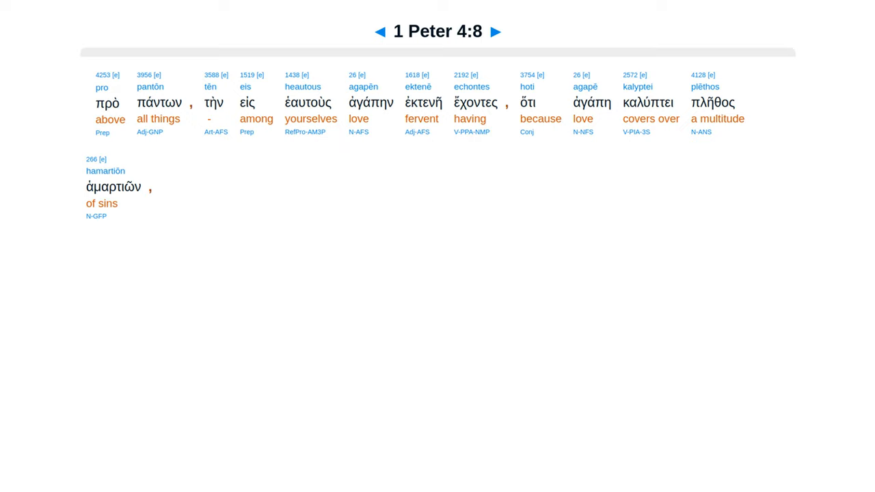
{"action": "left_click", "coordinate": [495, 31]}
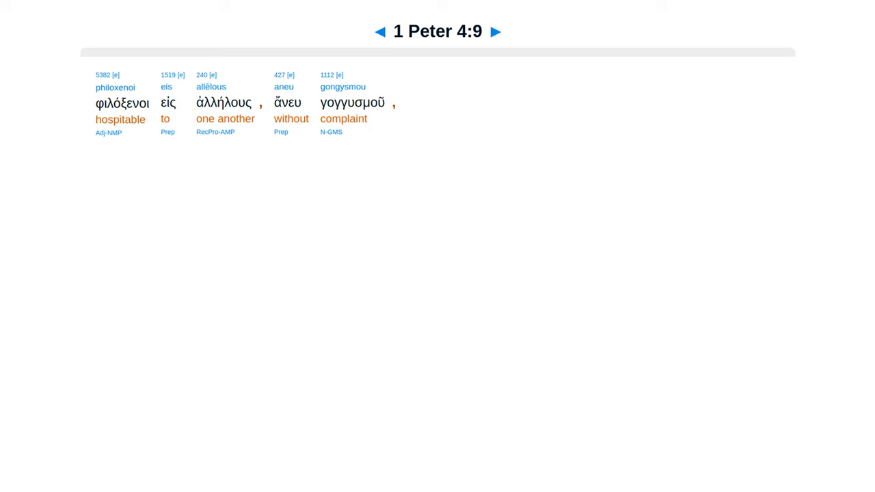
{"action": "left_click", "coordinate": [496, 31]}
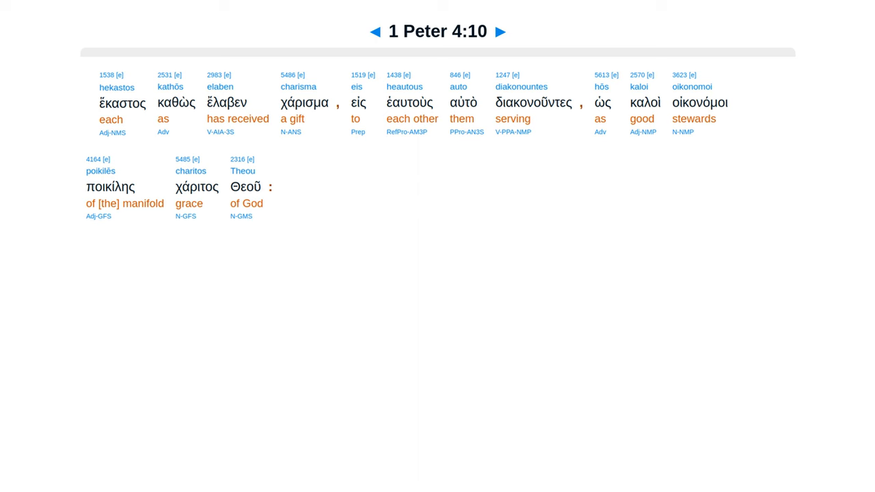
Step: Step from 4:10 through 4:11 and 4:12 to reach 1 Peter 4:13
{"action": "left_click", "coordinate": [501, 31]}
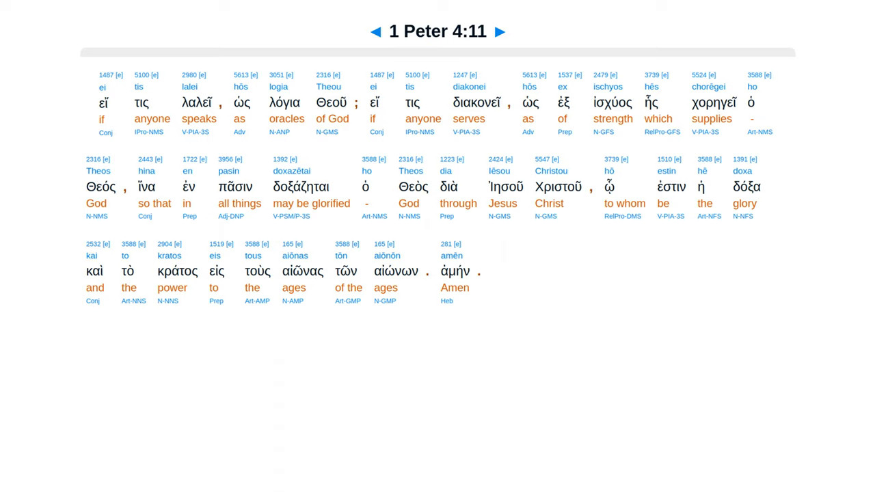
{"action": "left_click", "coordinate": [500, 32]}
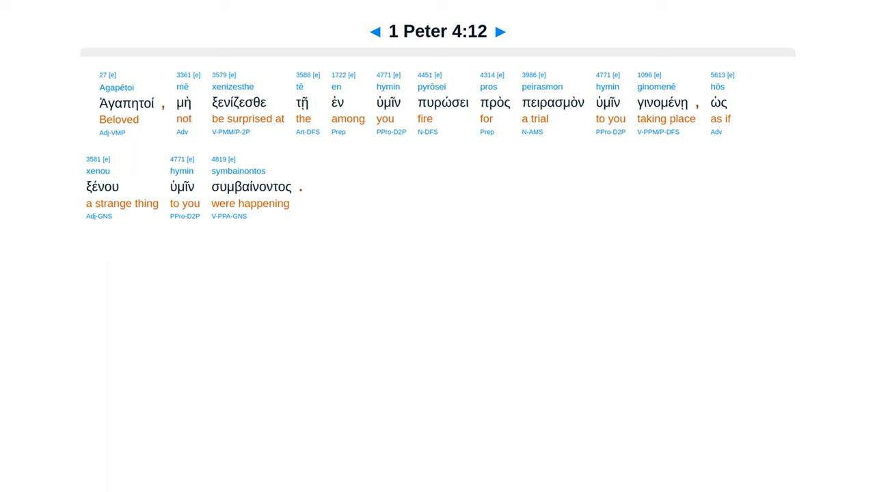
{"action": "left_click", "coordinate": [500, 31]}
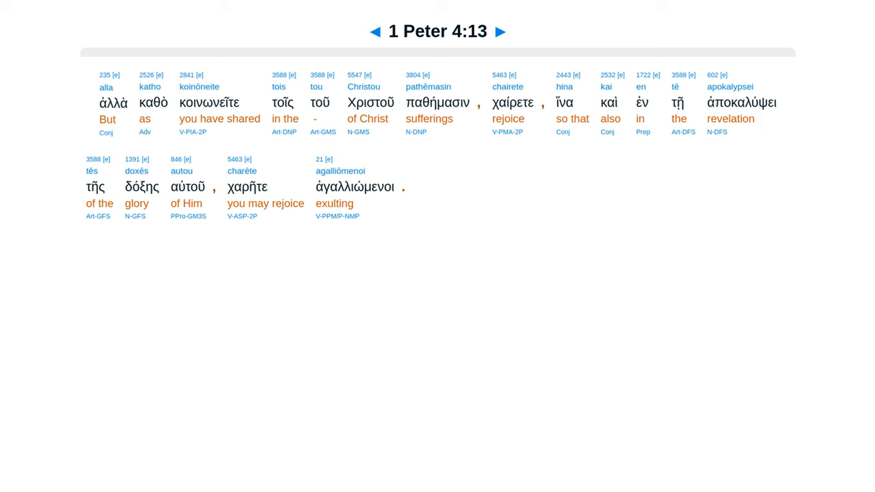
Step: Advance through verses 4:14 to 4:18 to reach the final verse, 1 Peter 4:19
{"action": "left_click", "coordinate": [501, 31]}
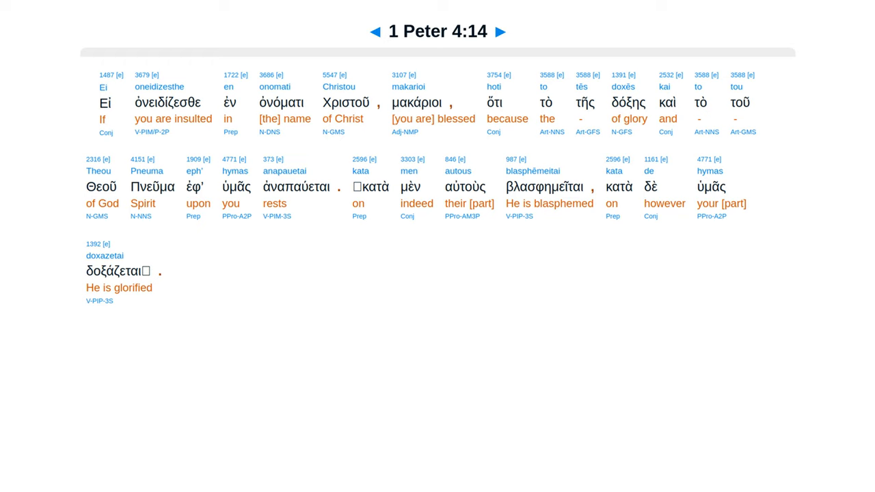
{"action": "left_click", "coordinate": [501, 31]}
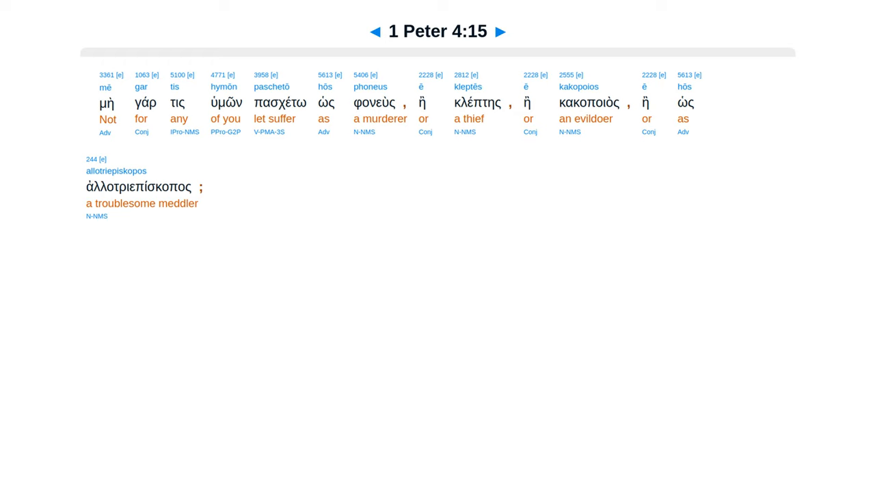
{"action": "left_click", "coordinate": [499, 32]}
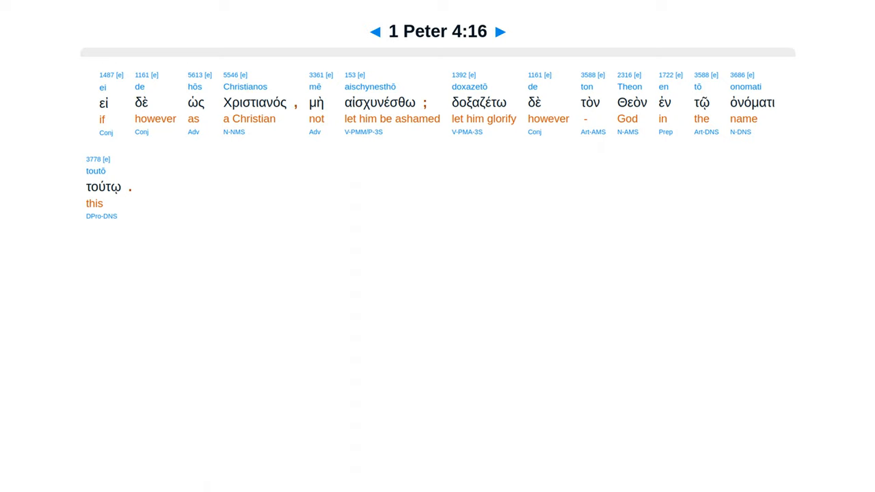
{"action": "left_click", "coordinate": [500, 31]}
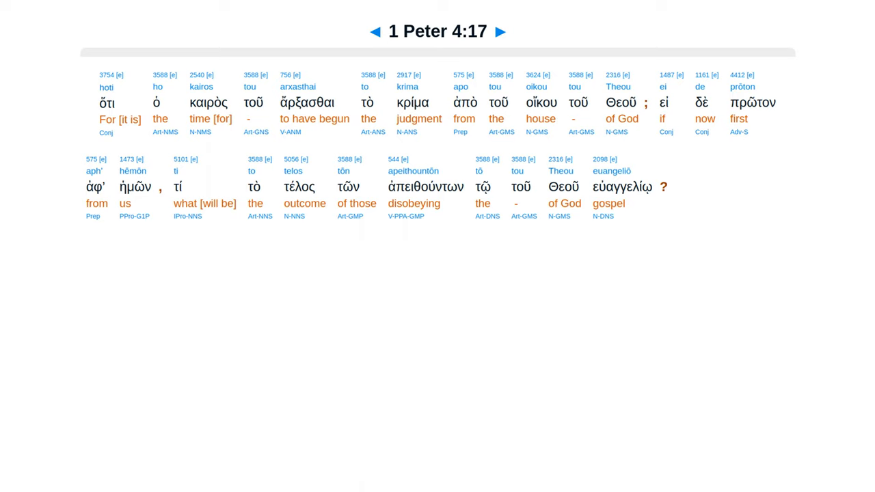
{"action": "left_click", "coordinate": [501, 32]}
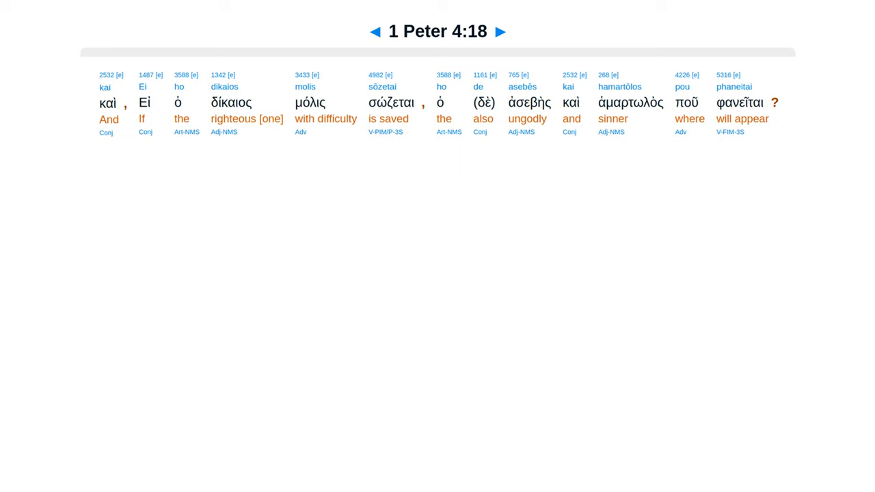
{"action": "left_click", "coordinate": [500, 32]}
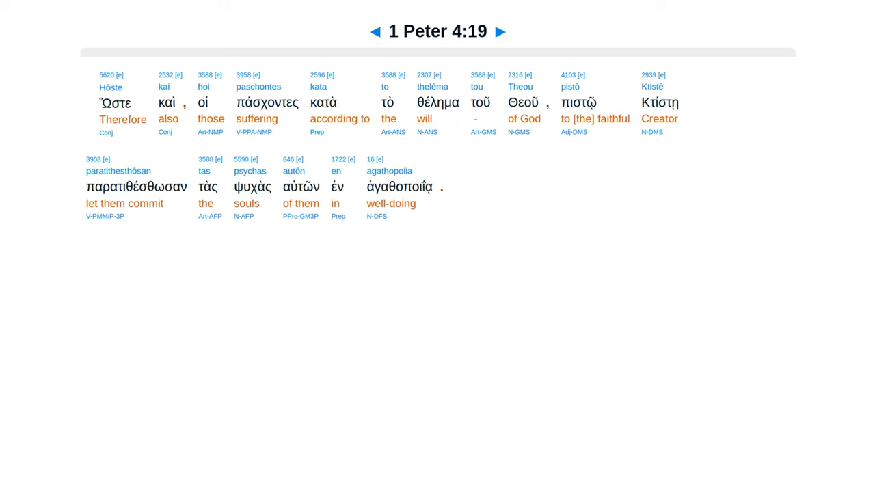